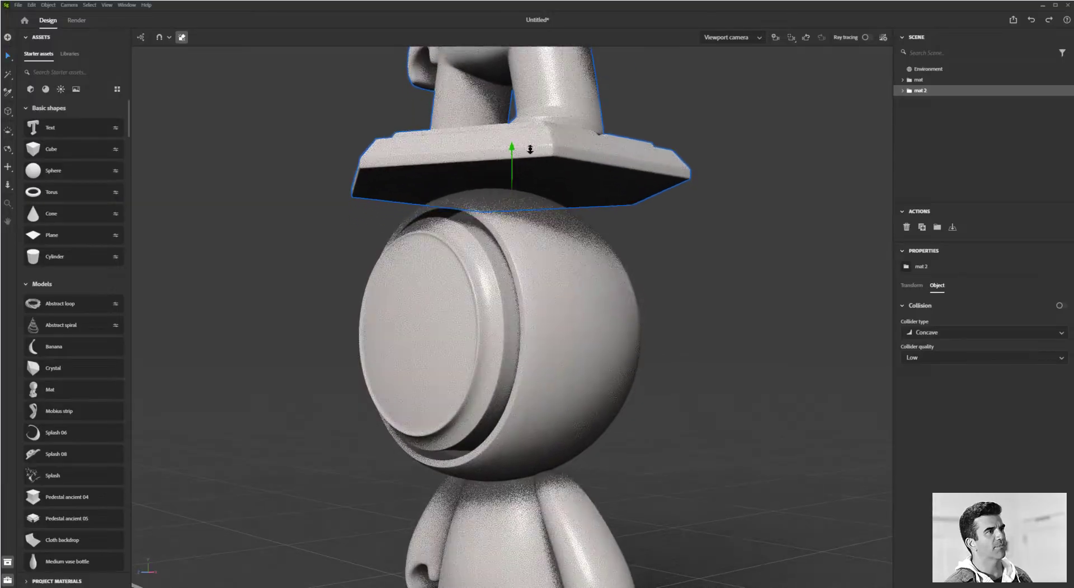
Step: Raise mat 2 with the green Y arrow until it hovers above the standing mannequin
drag(510, 149, 511, 120)
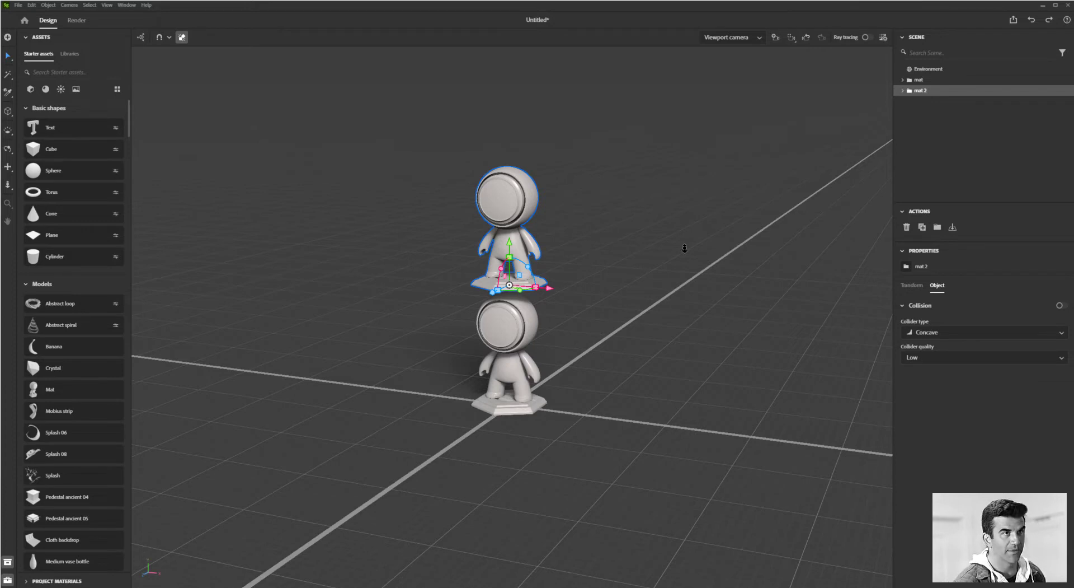
mouse_move(191, 86)
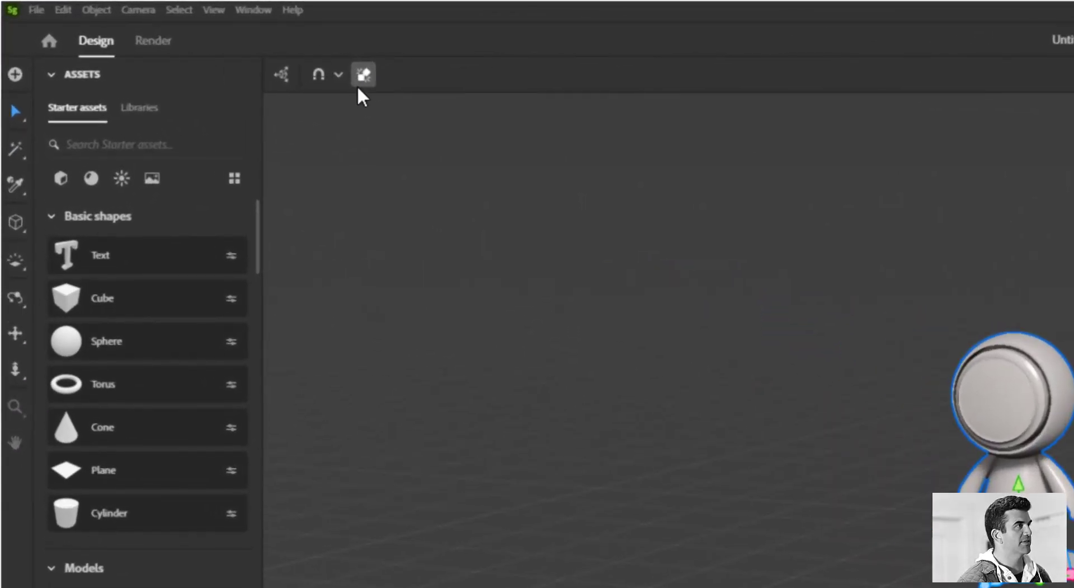
mouse_move(363, 74)
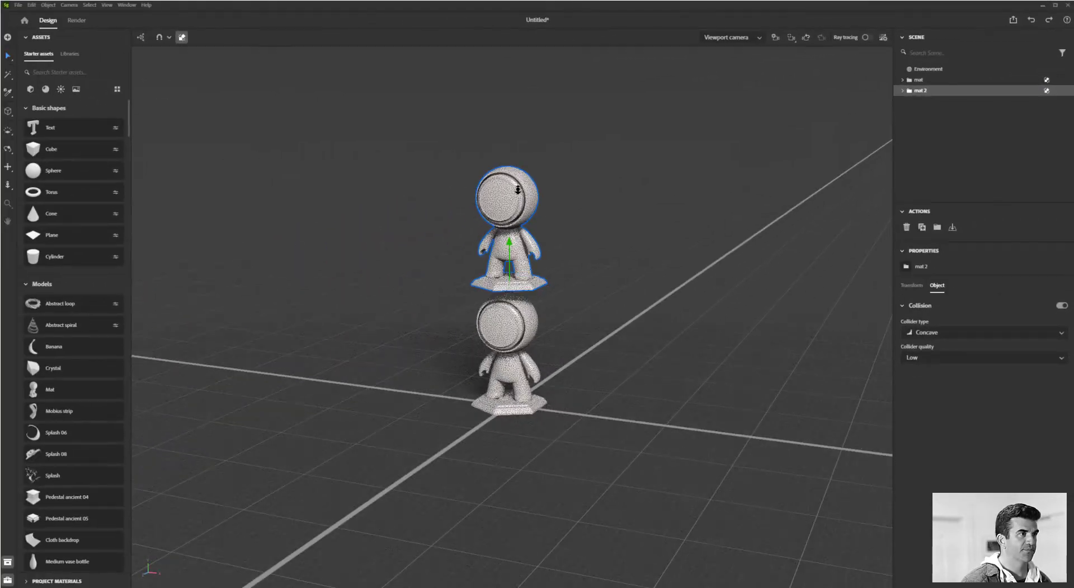
Step: With physics on, let the upper mannequin fall and topple sideways against the first figure
drag(510, 243, 510, 195)
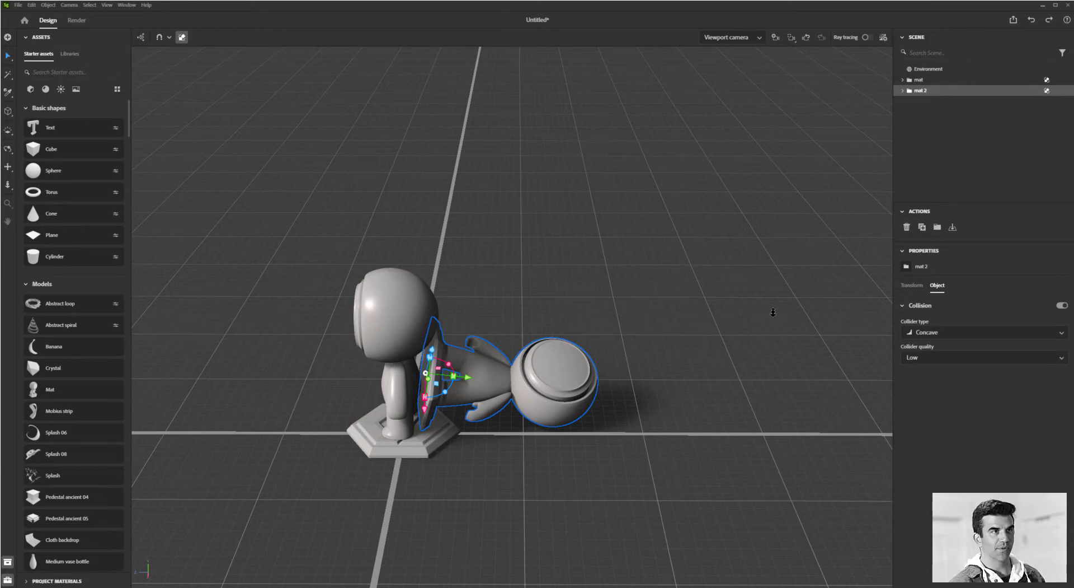
mouse_move(787, 278)
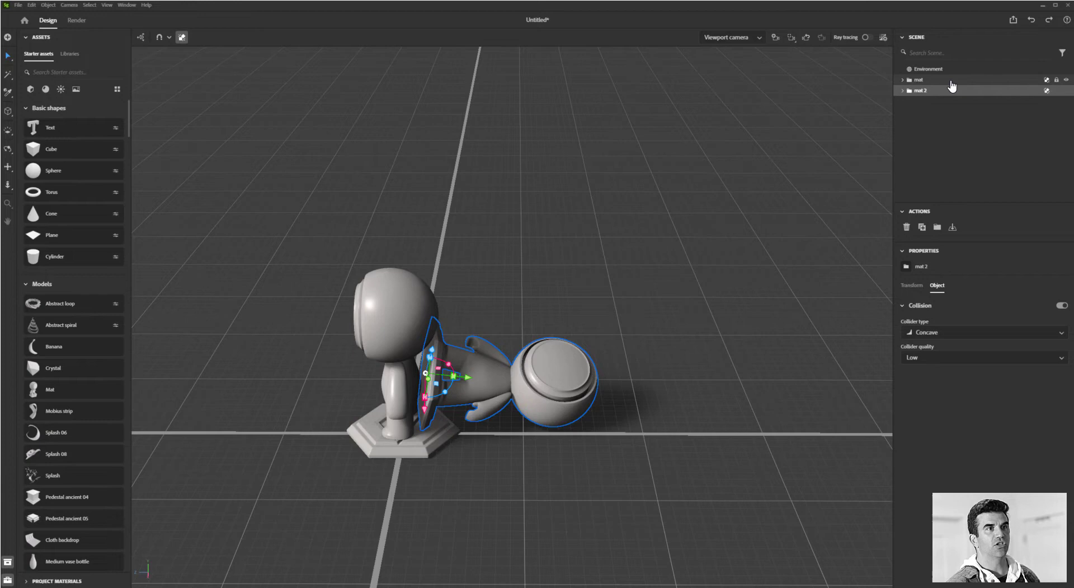
Step: Duplicate mat into mat 3 and place the copy high above the fallen pair
click(919, 79)
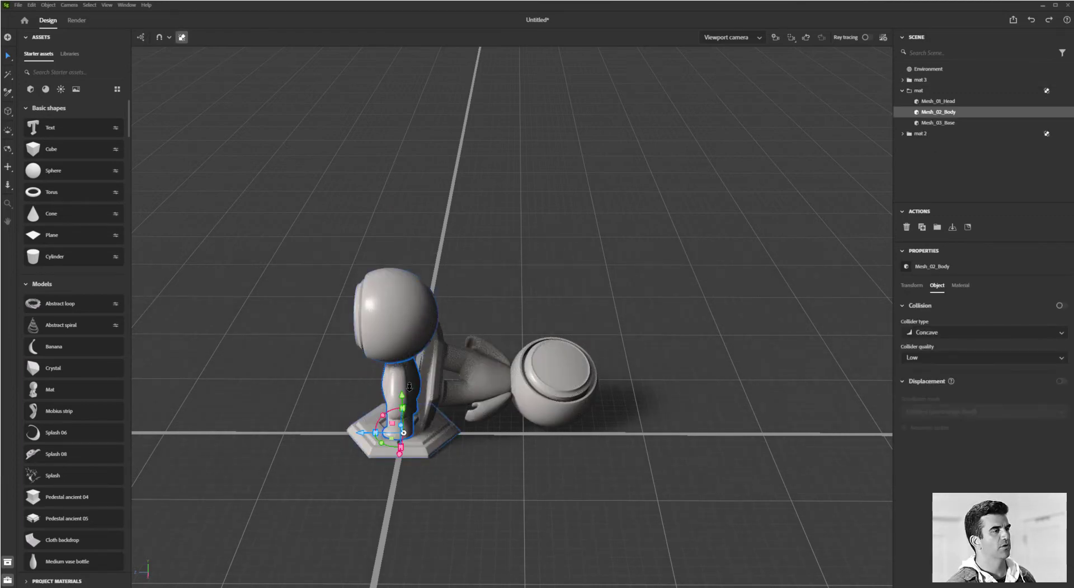
click(904, 79)
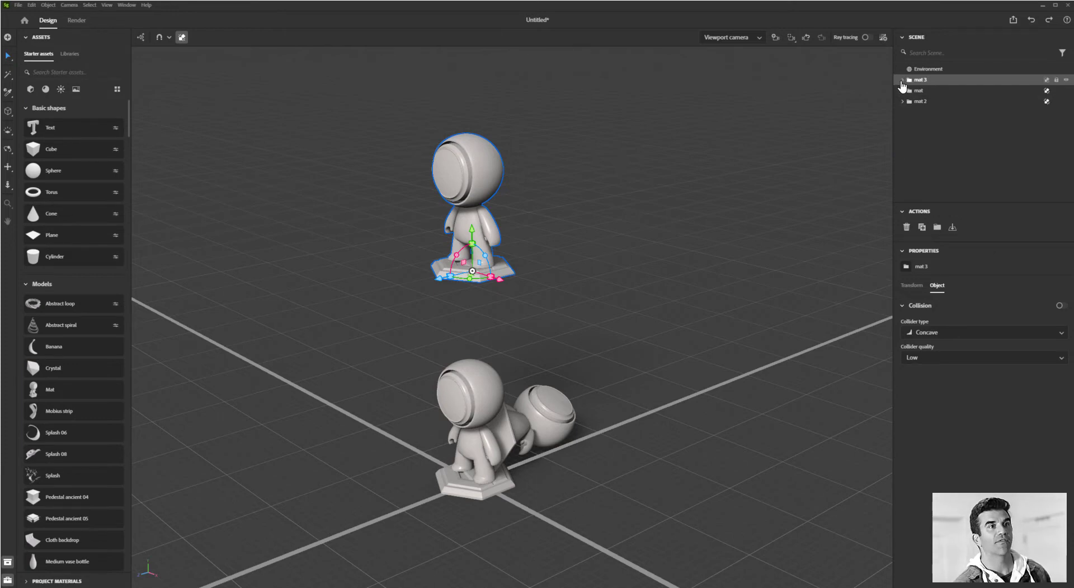
Step: Enable collision on mat 3's Mesh_01_Head, Mesh_02_Body and Mesh_03_Base, then drop them onto the pile
click(903, 79)
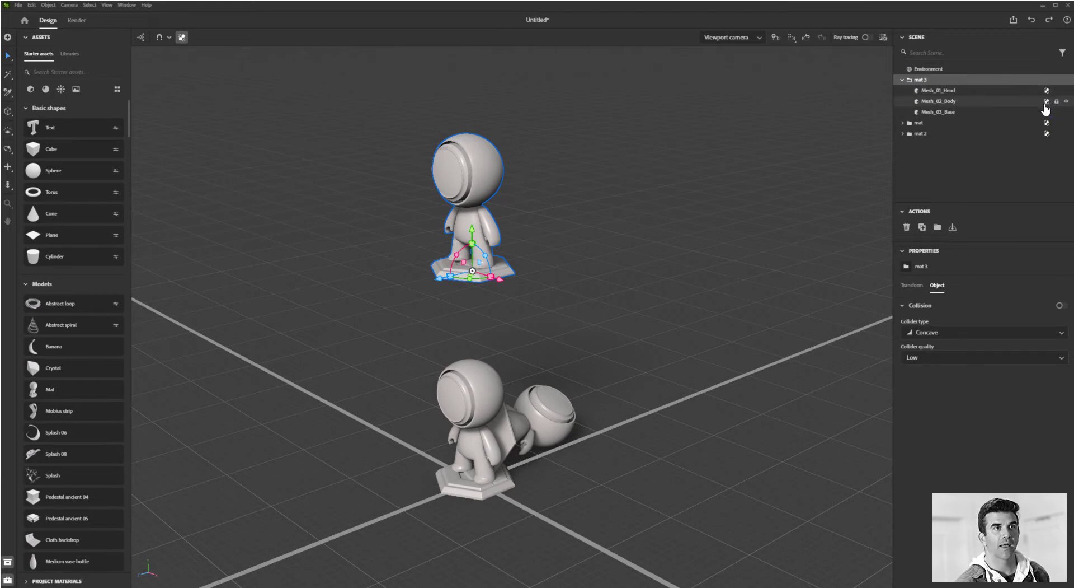
click(937, 90)
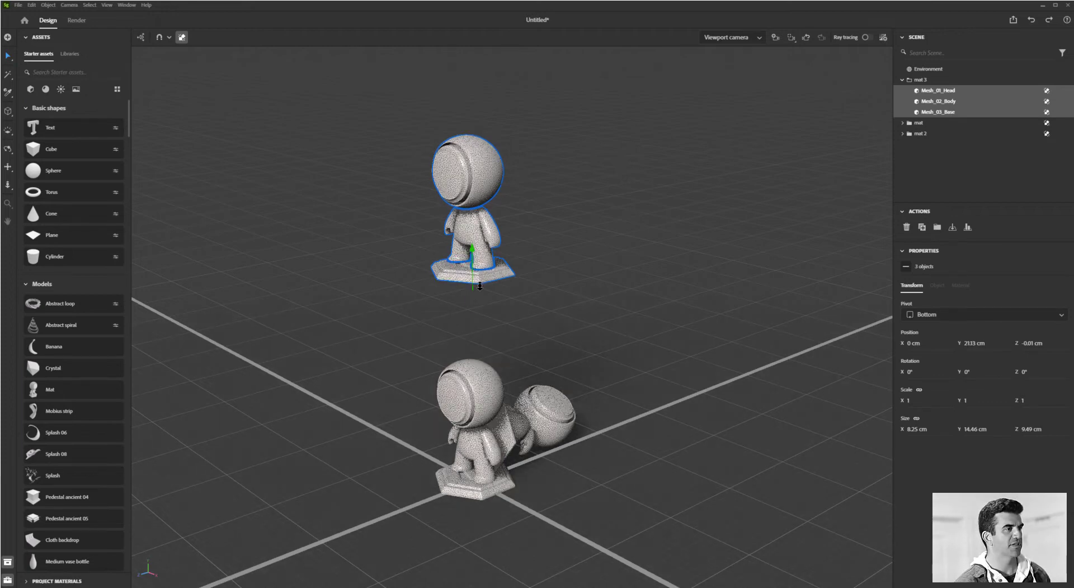
drag(480, 263, 479, 397)
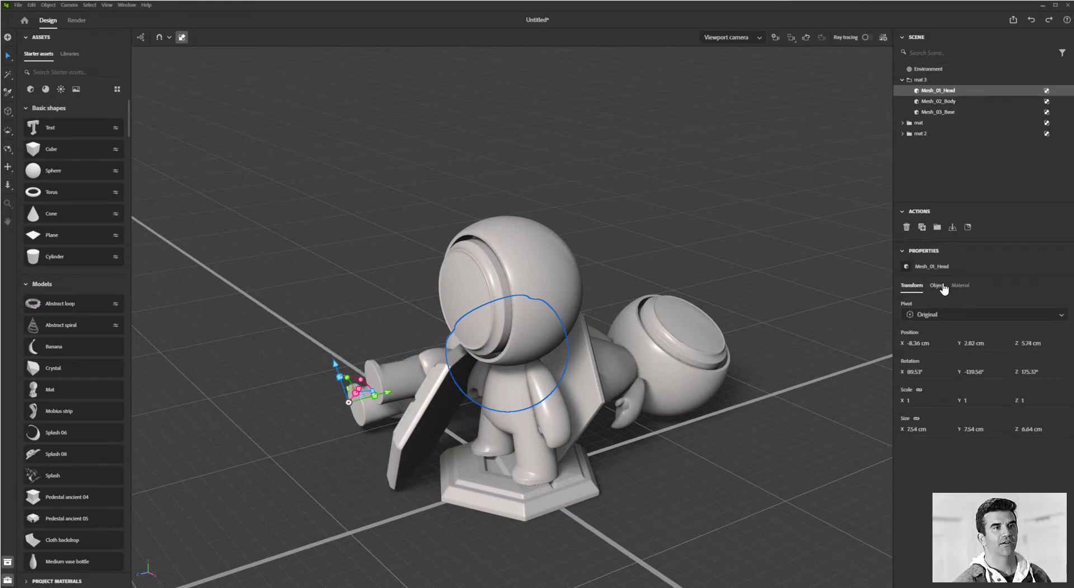
click(937, 285)
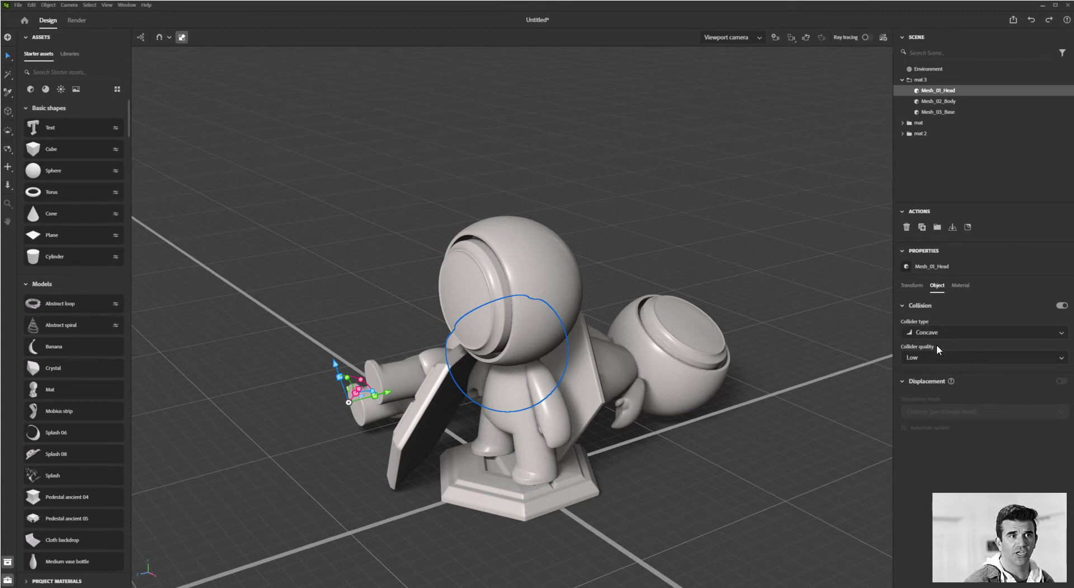
click(981, 332)
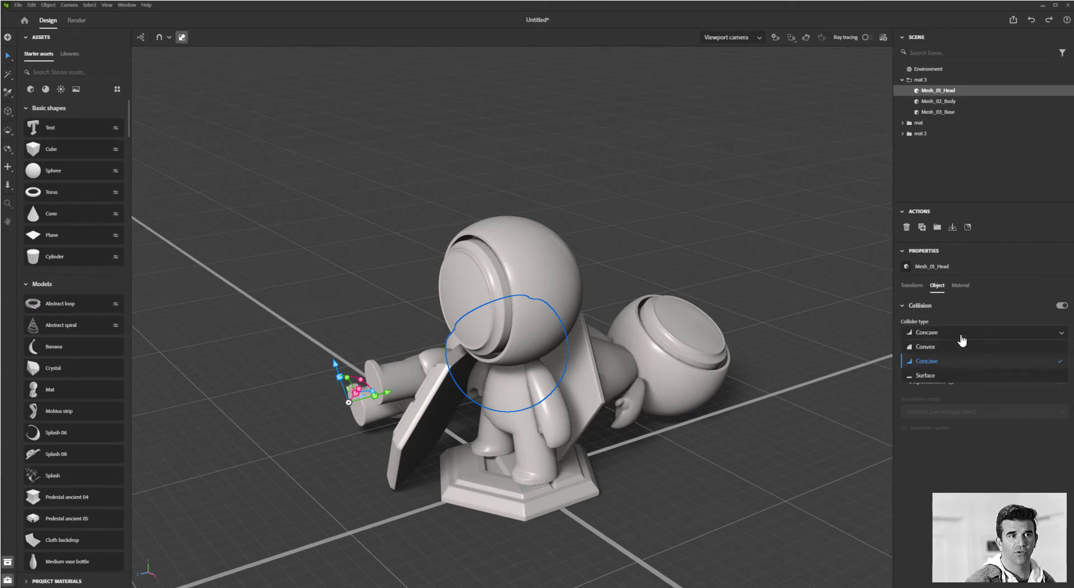
mouse_move(958, 352)
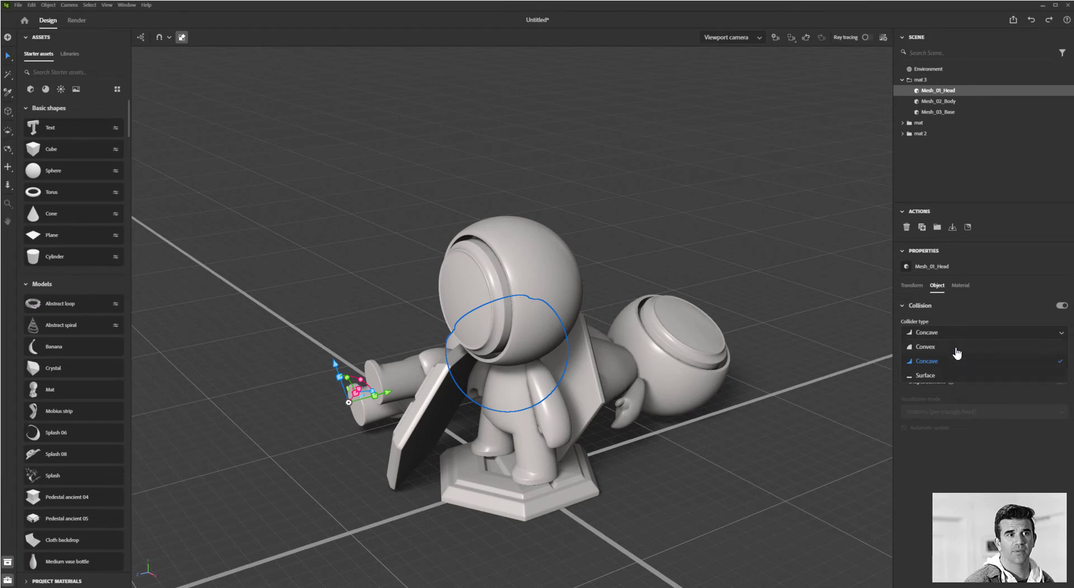
click(926, 361)
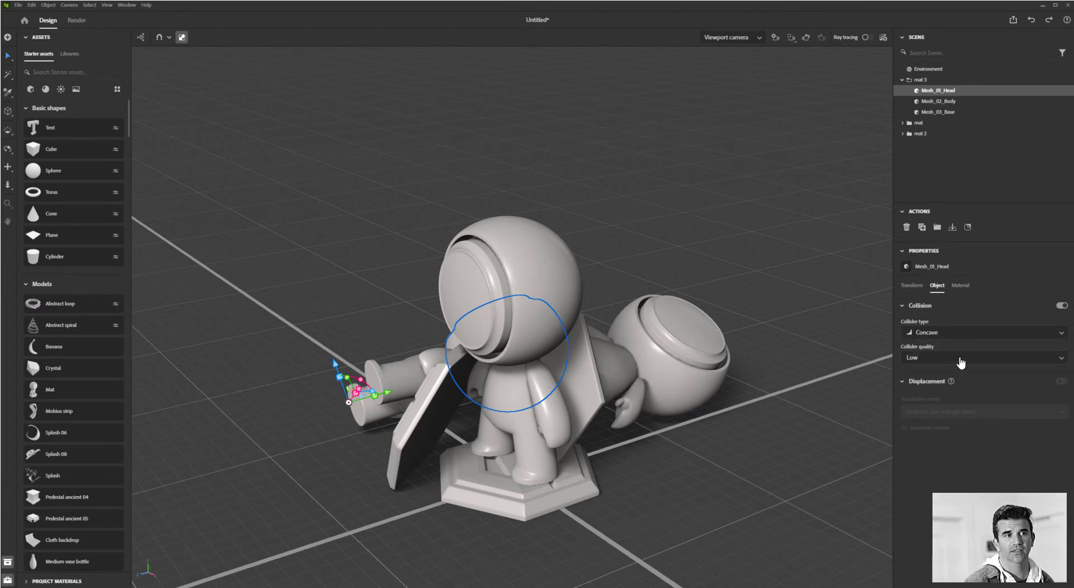
mouse_move(974, 305)
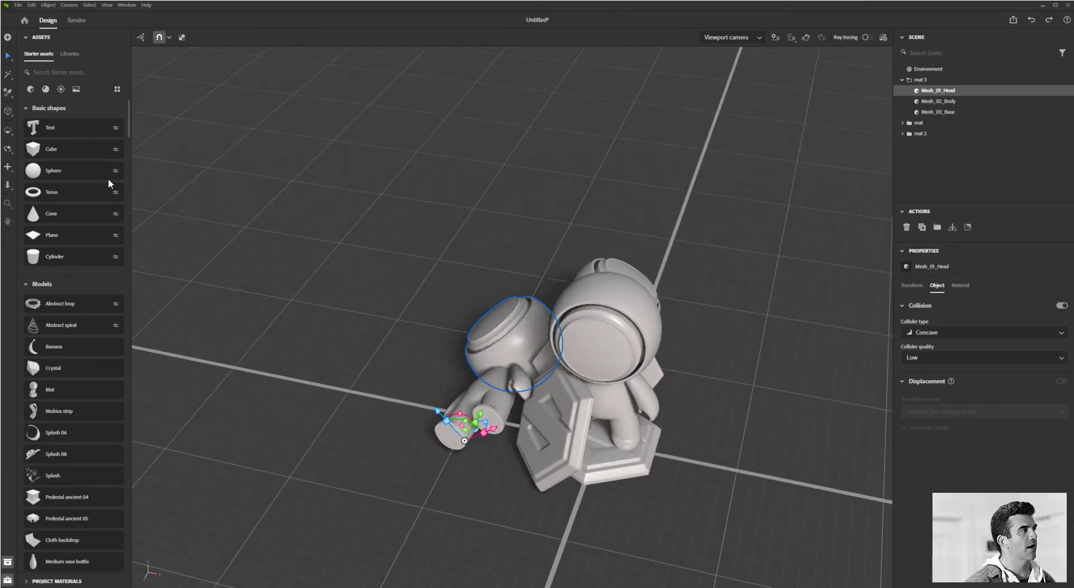
mouse_move(74, 171)
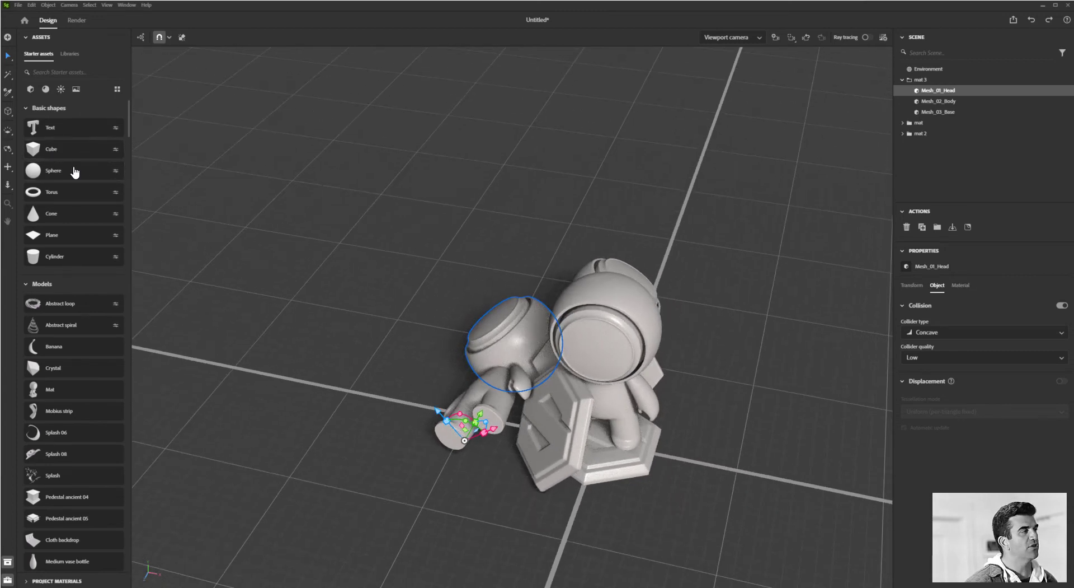
Step: Add a Cube from Basic shapes, position it above the pile, and drop it onto the mannequins
click(51, 149)
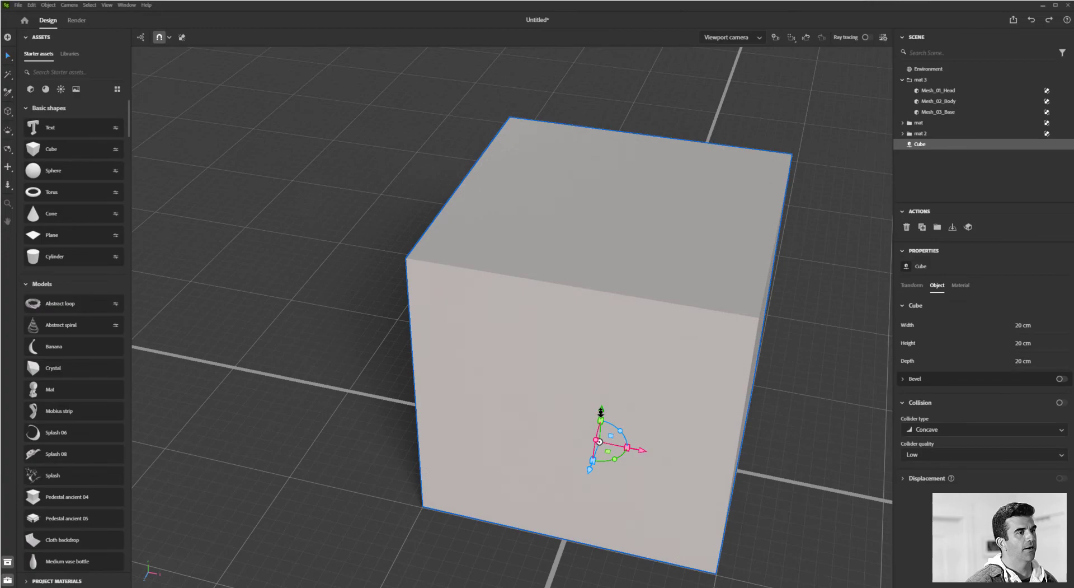
drag(599, 411, 613, 233)
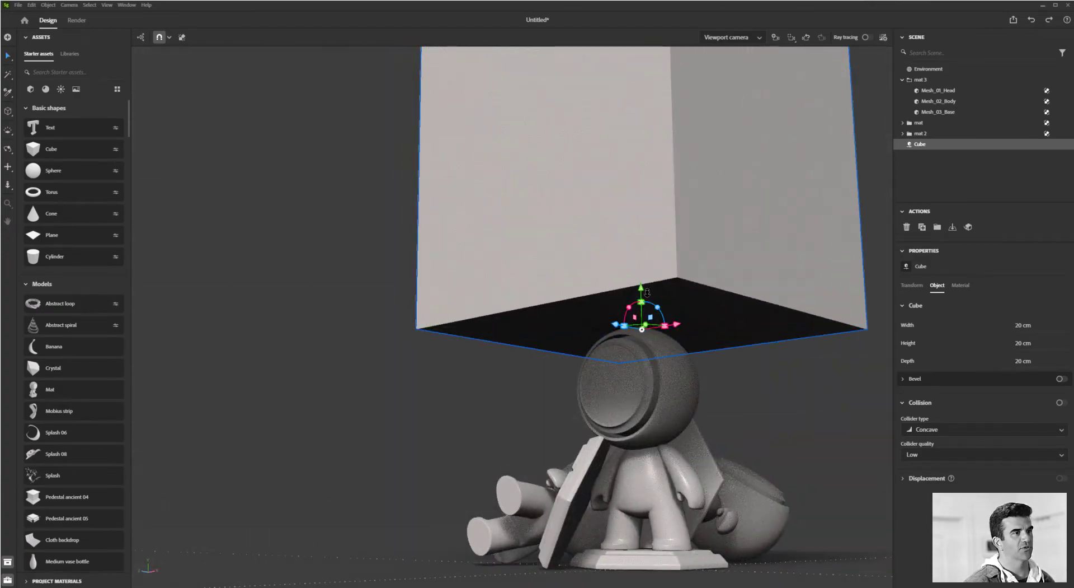
drag(640, 290, 639, 278)
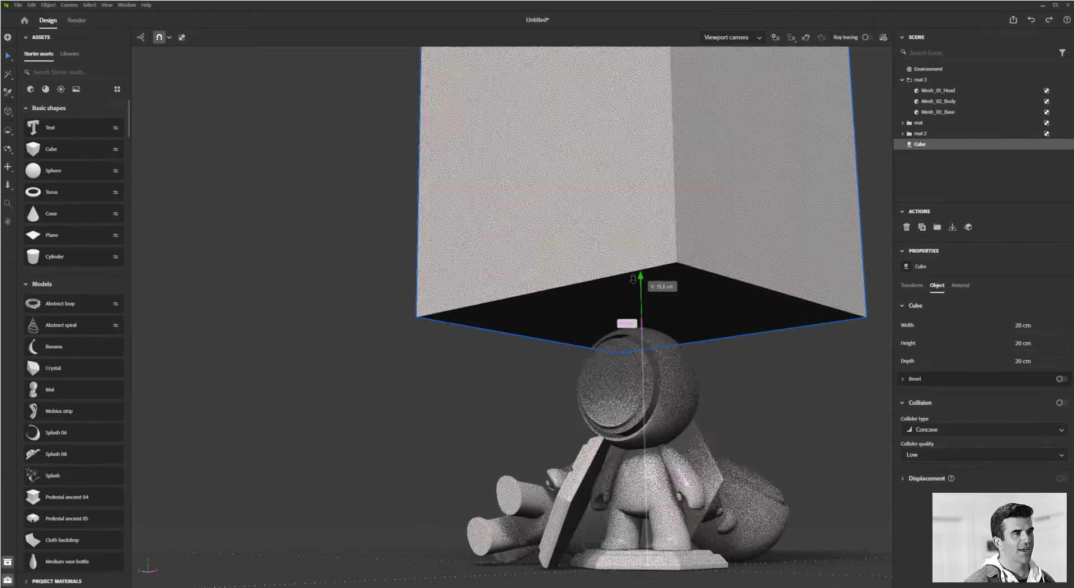
drag(639, 278, 639, 291)
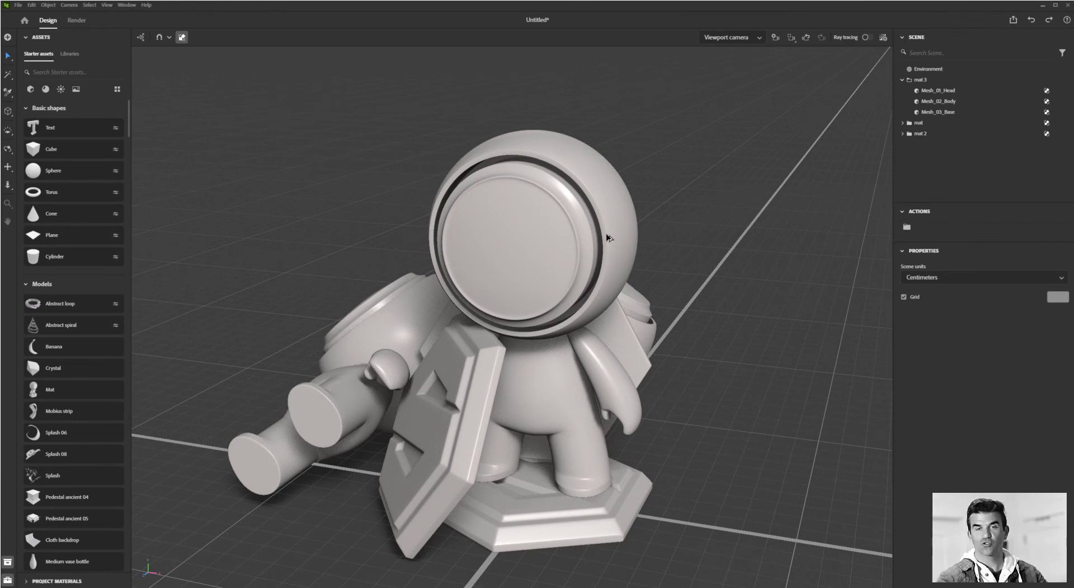
mouse_move(597, 226)
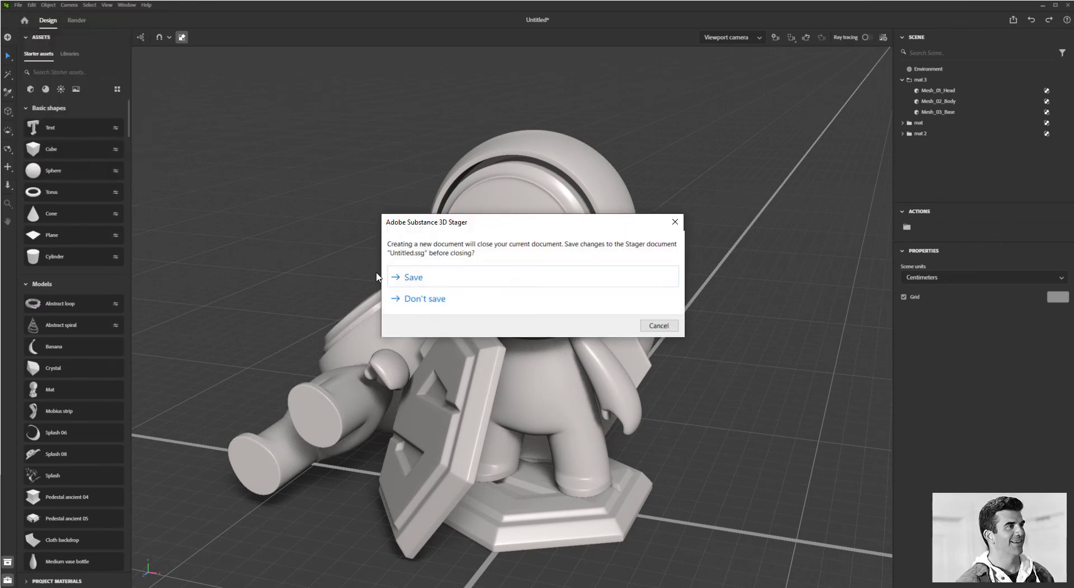
Step: Choose Don't save to discard the mannequin scene and open a fresh document
click(423, 297)
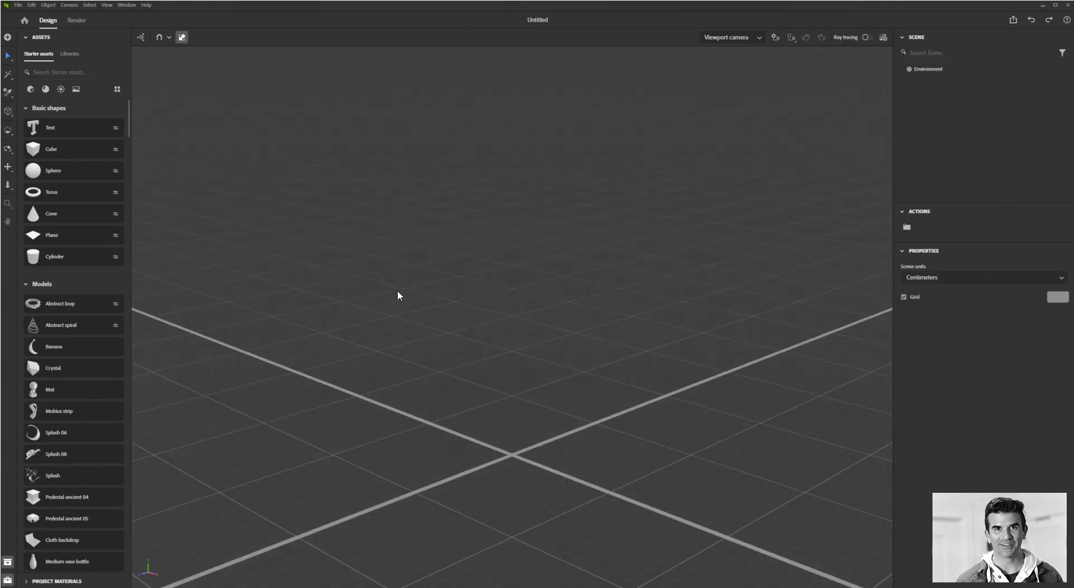